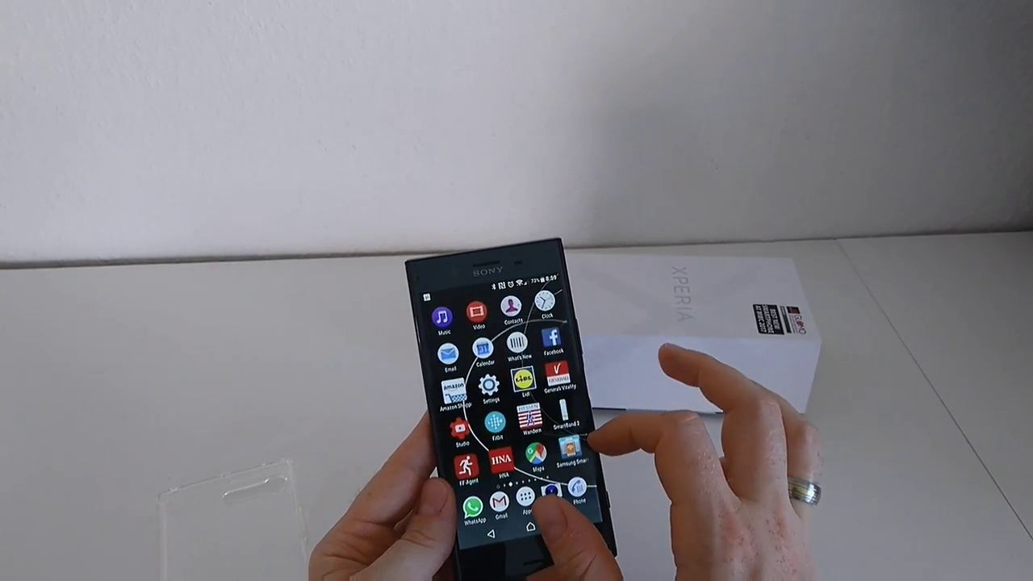
pyautogui.hscroll(-3)
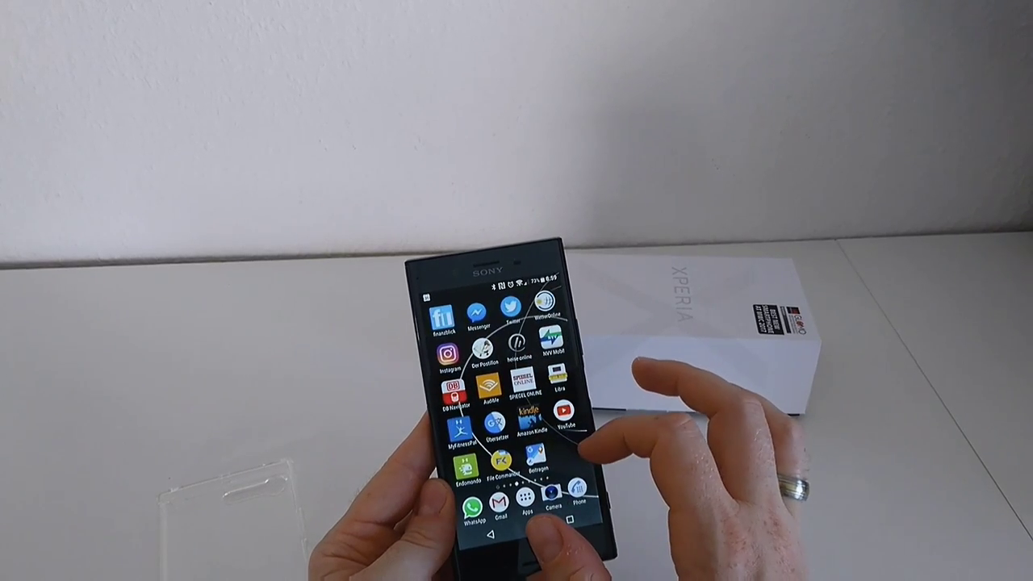